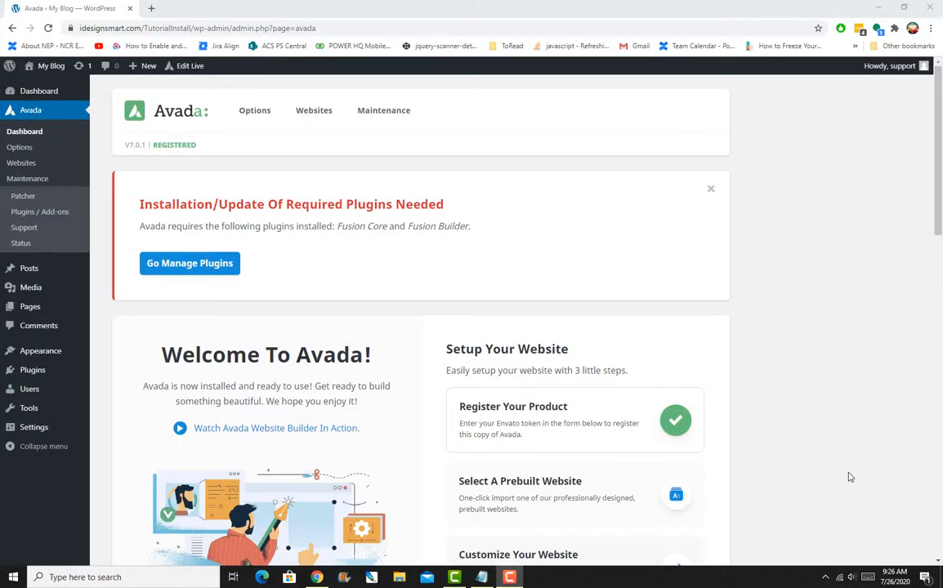
{"action": "mouse_move", "coordinate": [830, 462]}
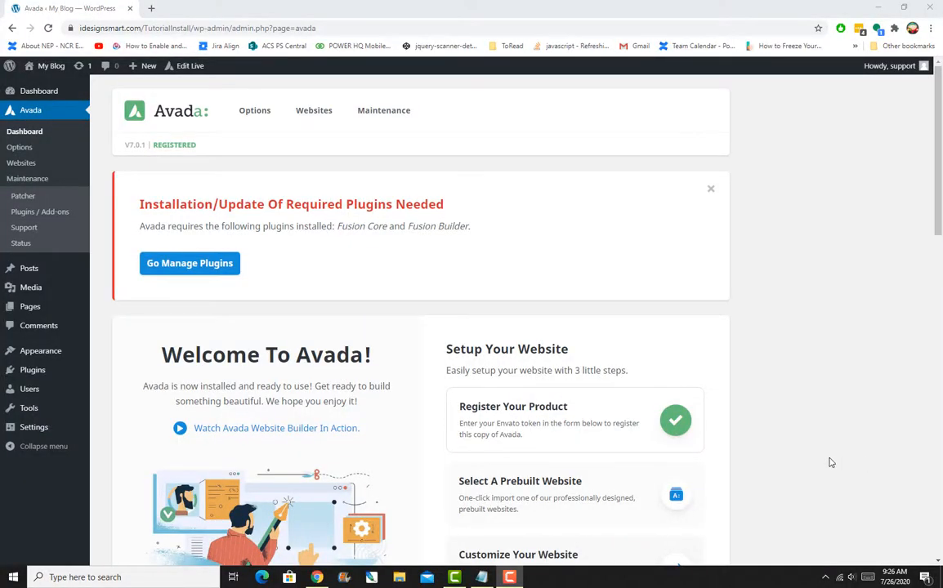
{"action": "mouse_move", "coordinate": [836, 457]}
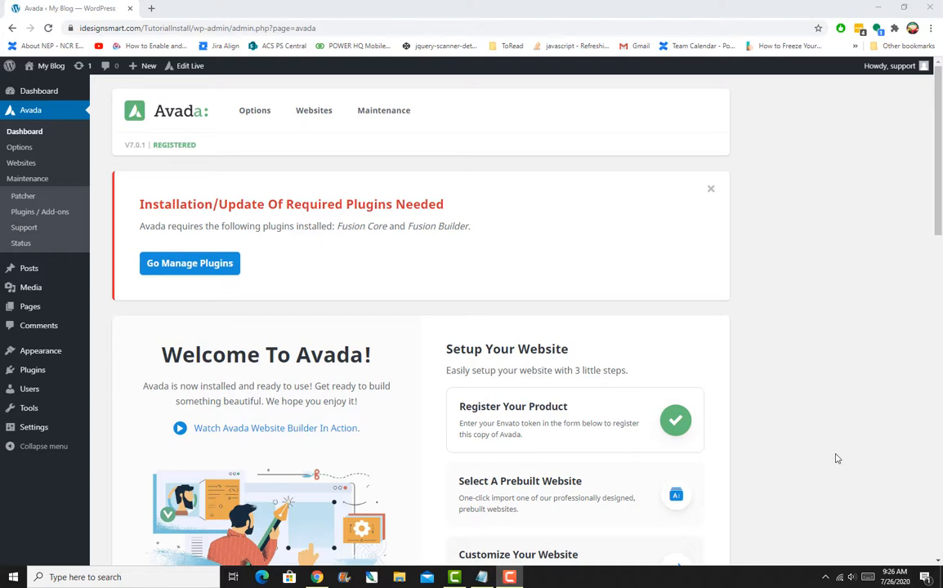
{"action": "mouse_move", "coordinate": [816, 454]}
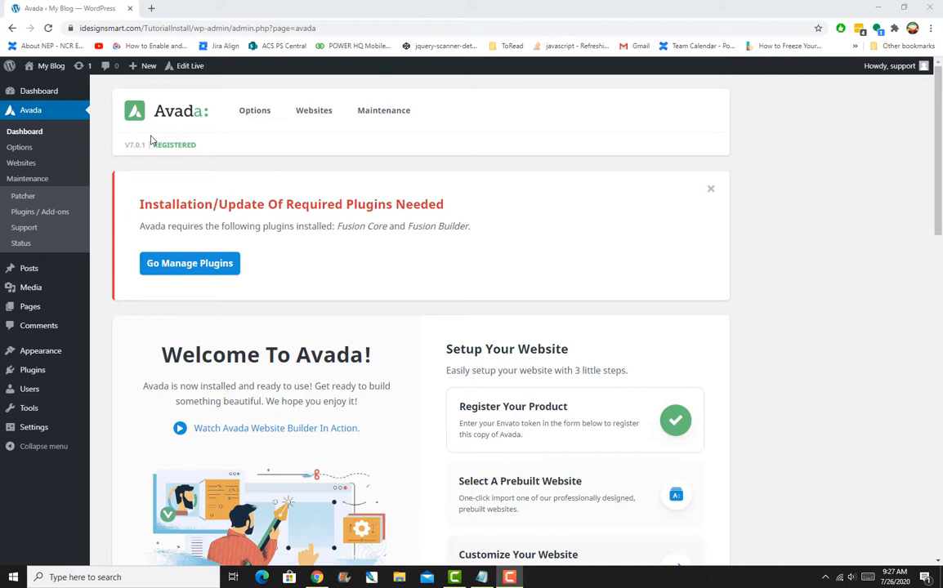
{"action": "mouse_move", "coordinate": [232, 154]}
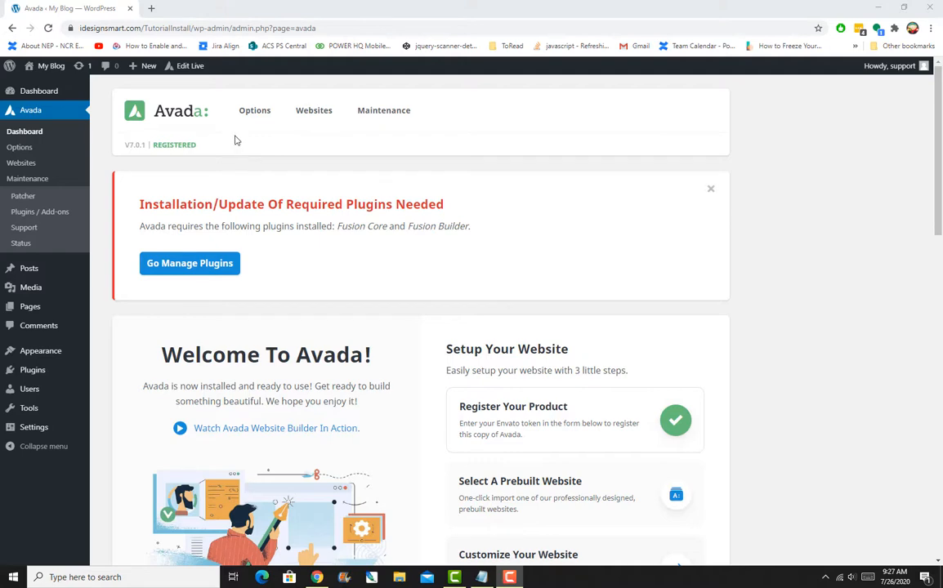
{"action": "mouse_move", "coordinate": [254, 111]}
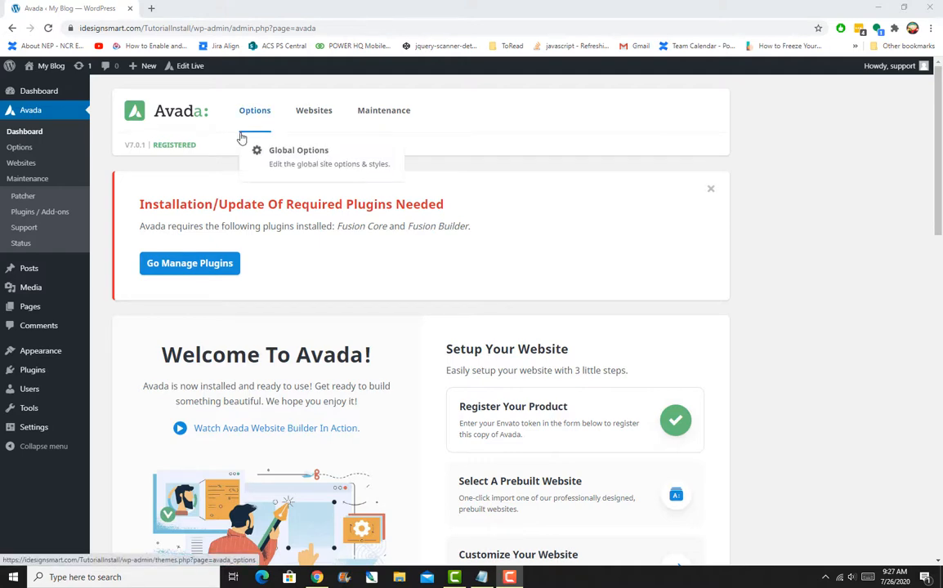
{"action": "mouse_move", "coordinate": [242, 144]}
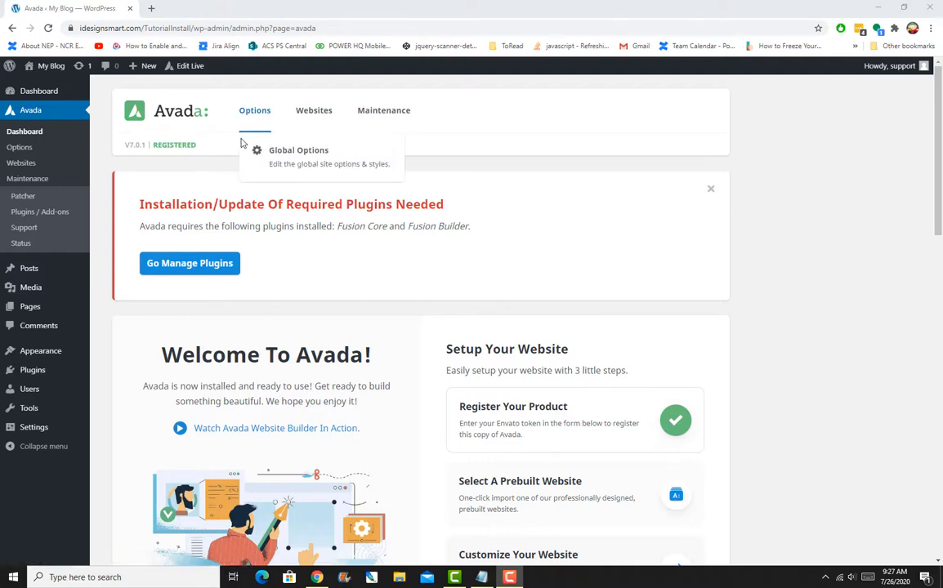
{"action": "mouse_move", "coordinate": [173, 131]}
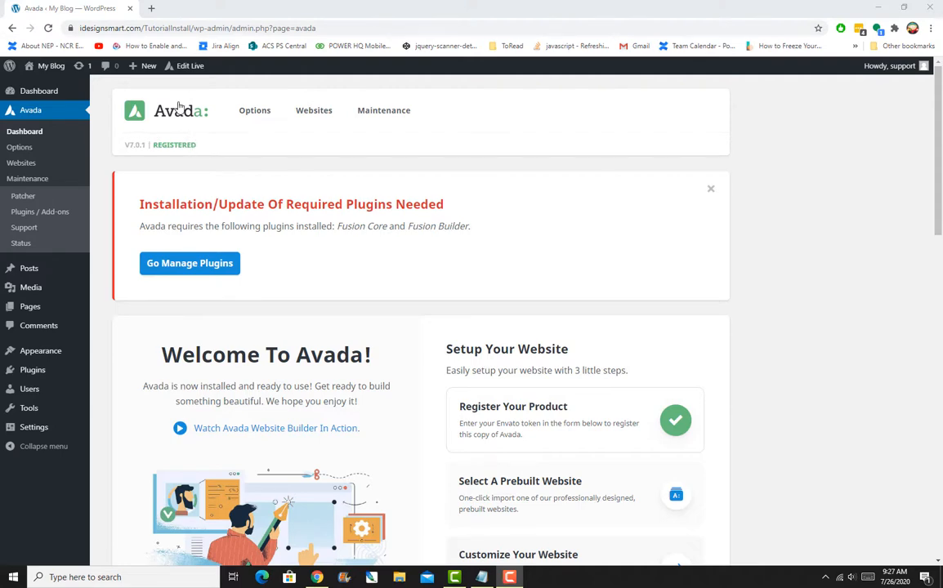
{"action": "mouse_move", "coordinate": [176, 111]}
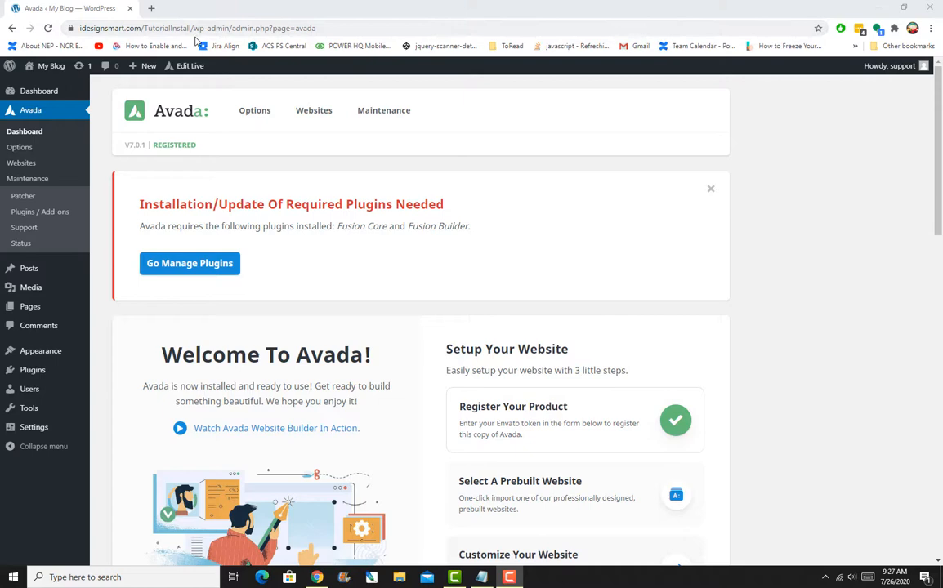
Navigate the WordPress admin to Avada's plugins and add-ons page listing the required plugins.
{"action": "left_click", "coordinate": [196, 28]}
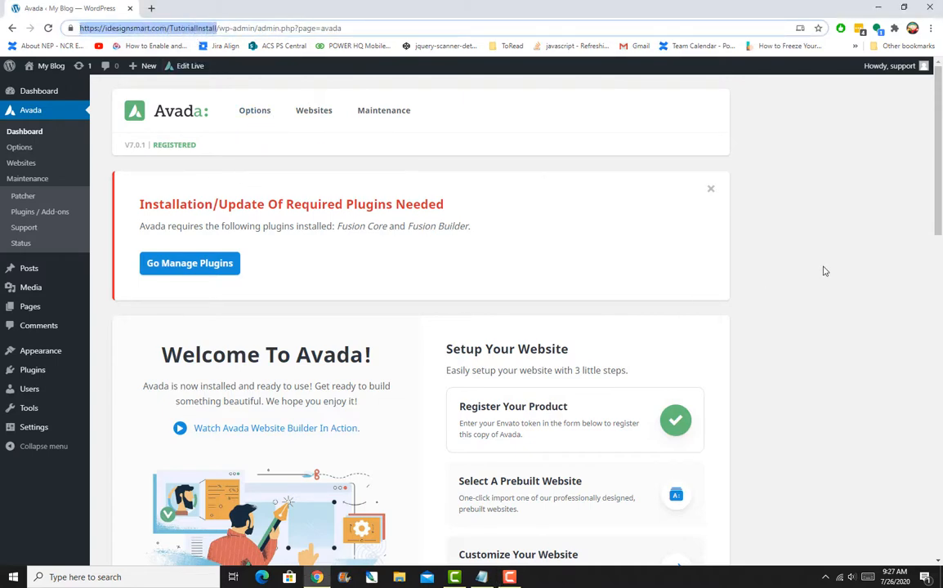
{"action": "mouse_move", "coordinate": [821, 245]}
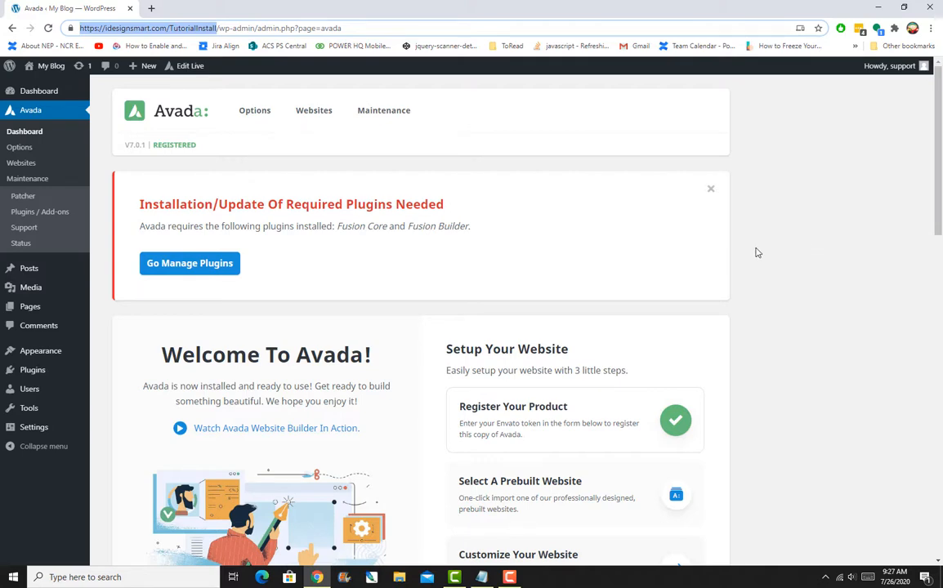
{"action": "mouse_move", "coordinate": [516, 208]}
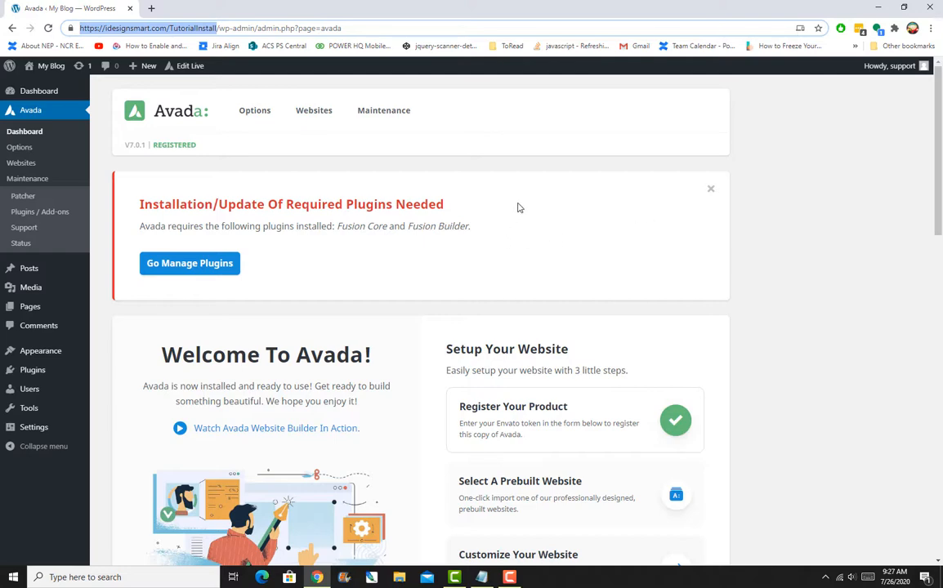
{"action": "mouse_move", "coordinate": [523, 217]}
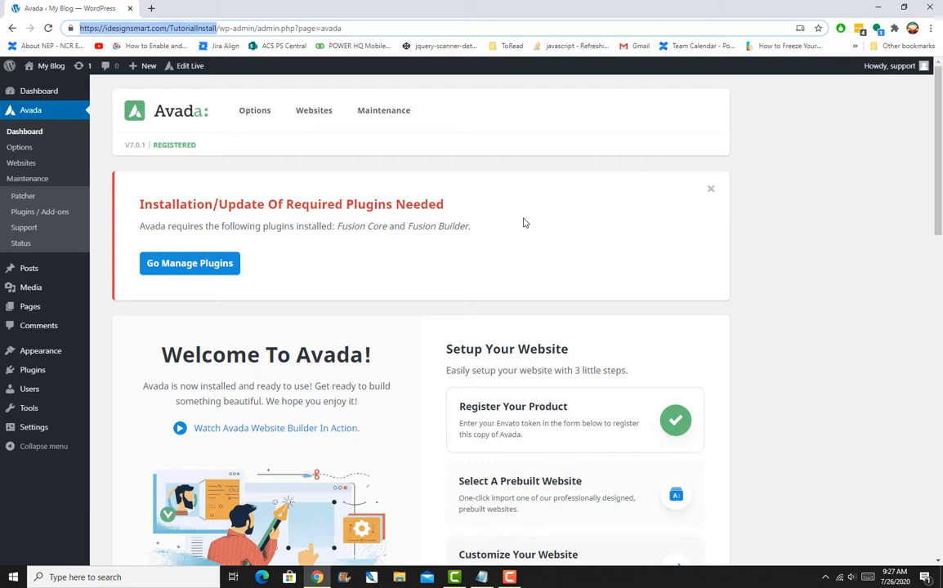
{"action": "scroll", "scroll_direction": "down", "scroll_amount": 3}
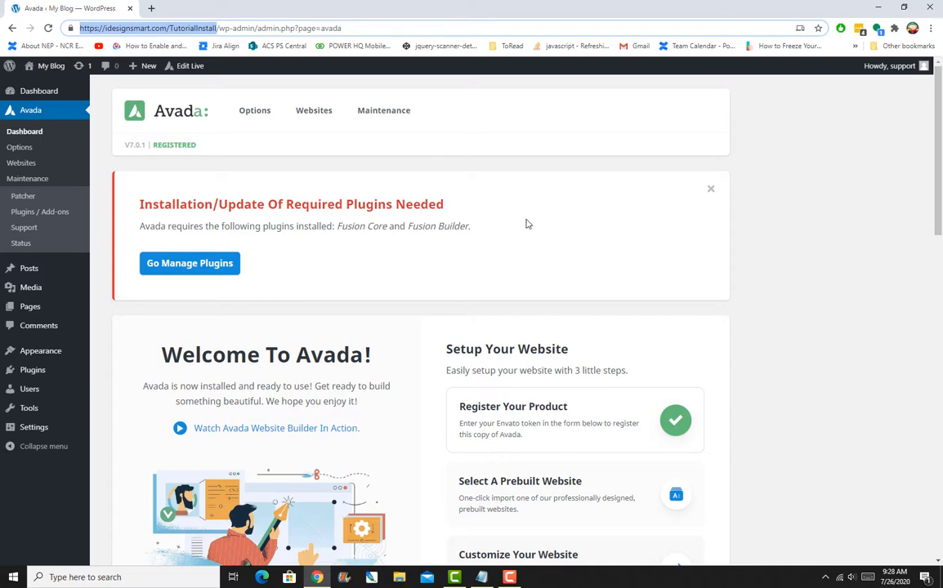
{"action": "mouse_move", "coordinate": [518, 232]}
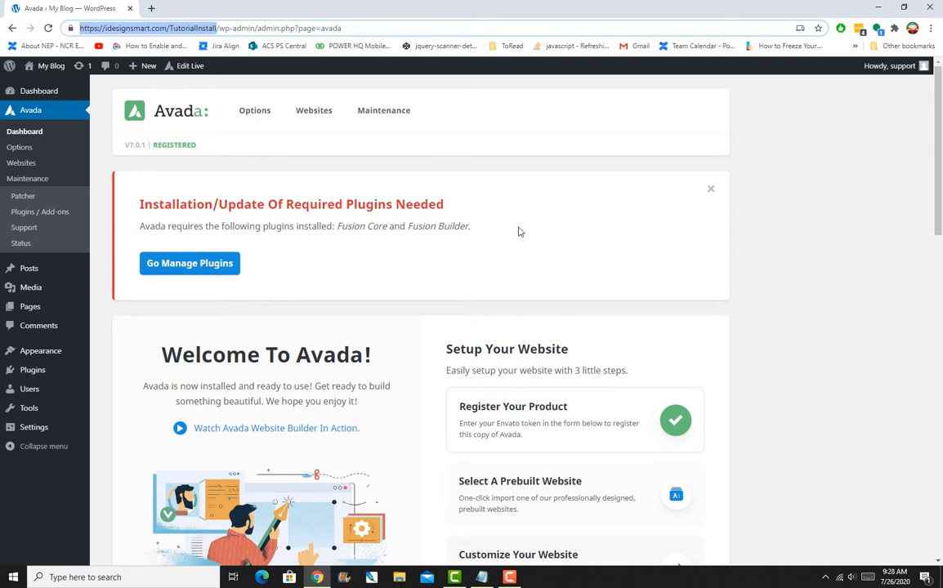
{"action": "scroll", "scroll_direction": "down", "scroll_amount": 3}
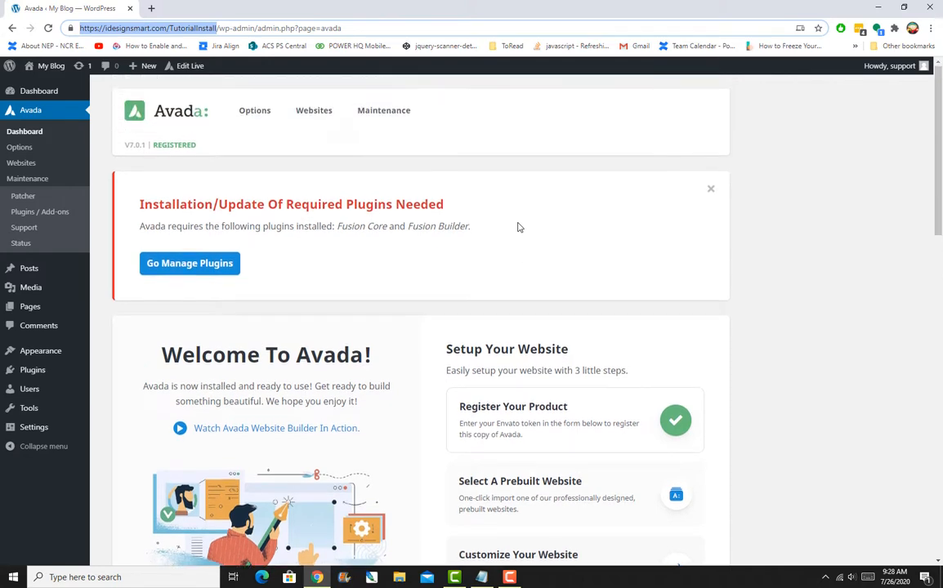
{"action": "mouse_move", "coordinate": [523, 224]}
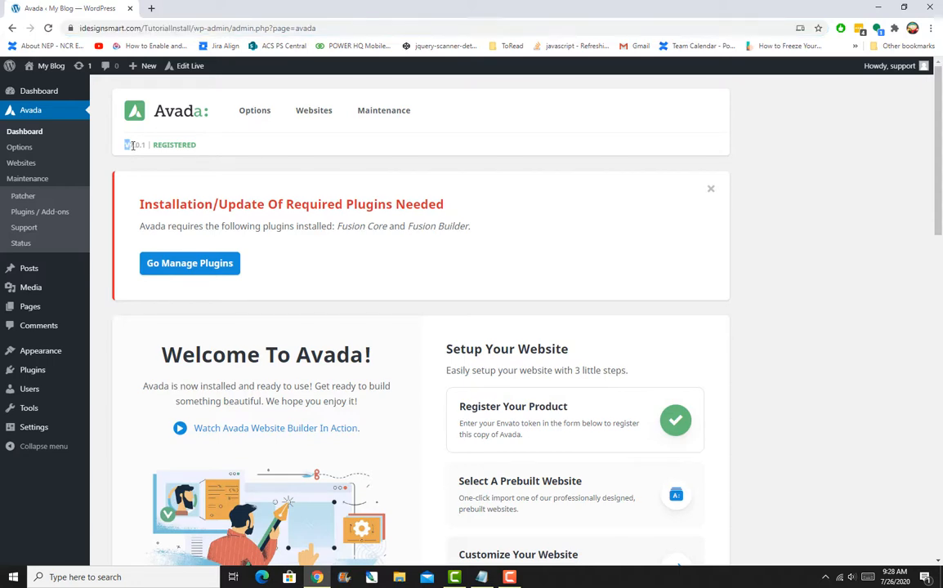
{"action": "double_click", "coordinate": [137, 143]}
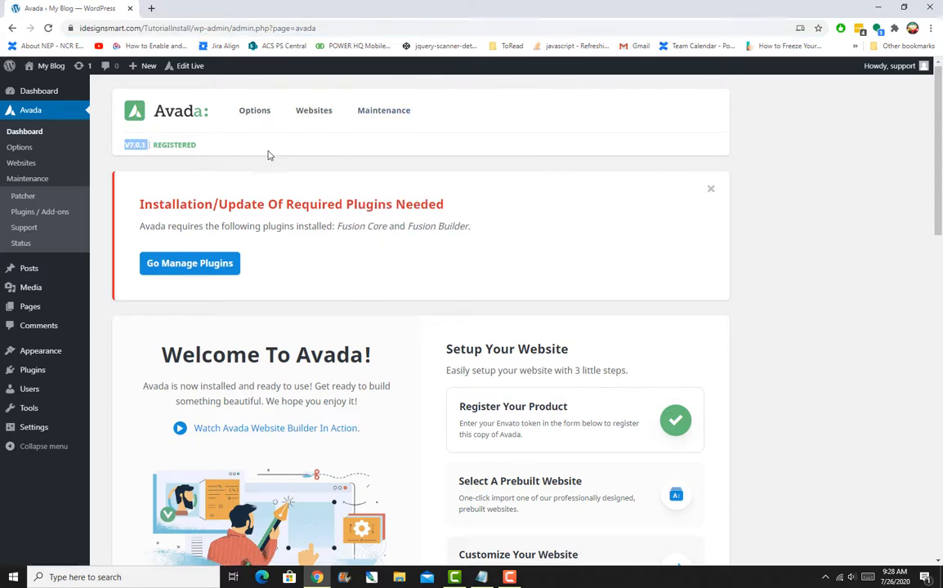
{"action": "mouse_move", "coordinate": [49, 127]}
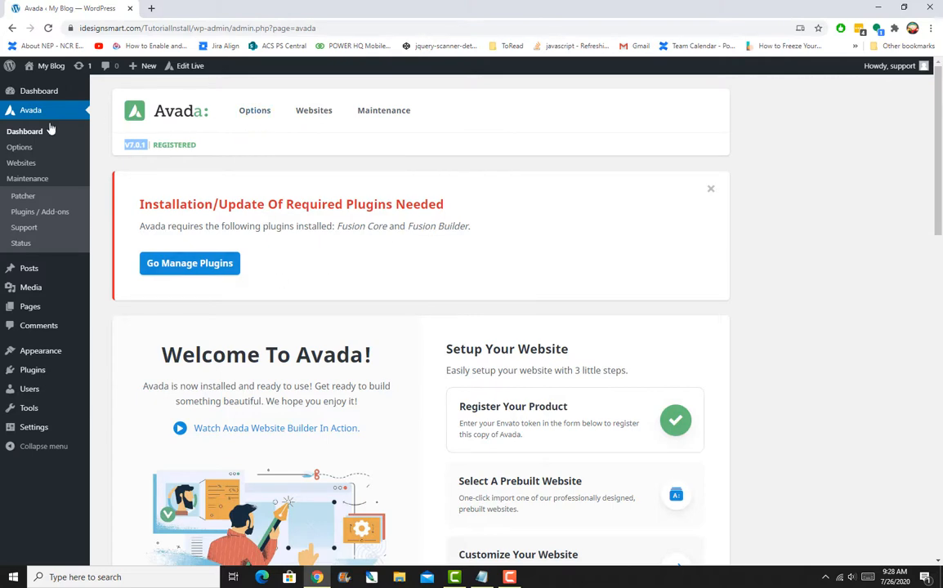
{"action": "left_click", "coordinate": [25, 131]}
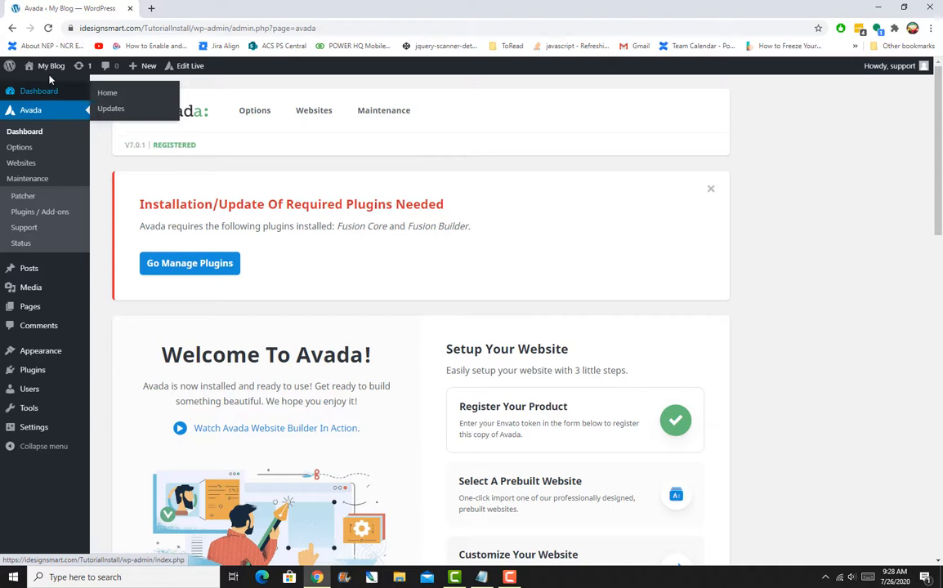
{"action": "mouse_move", "coordinate": [25, 131]}
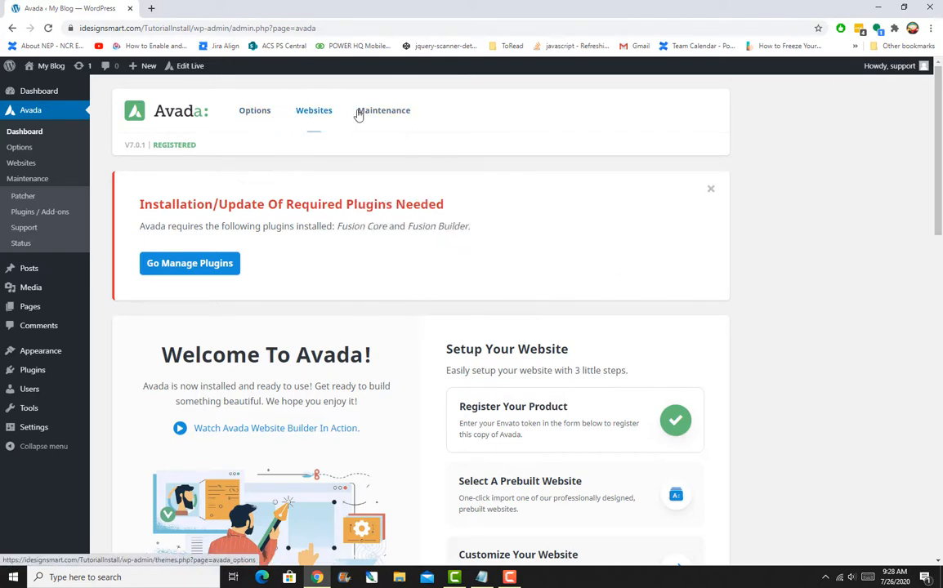
{"action": "left_click", "coordinate": [382, 111]}
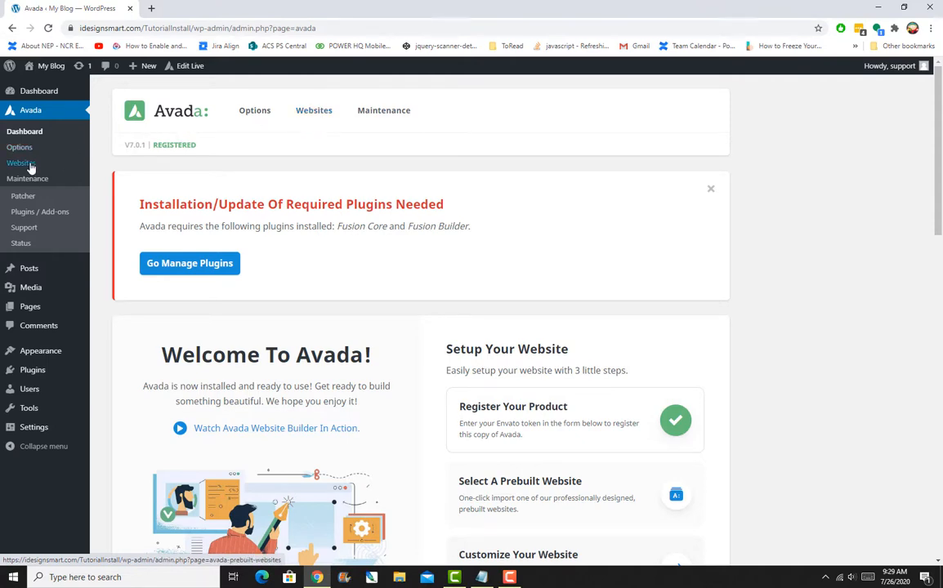
{"action": "left_click", "coordinate": [383, 111]}
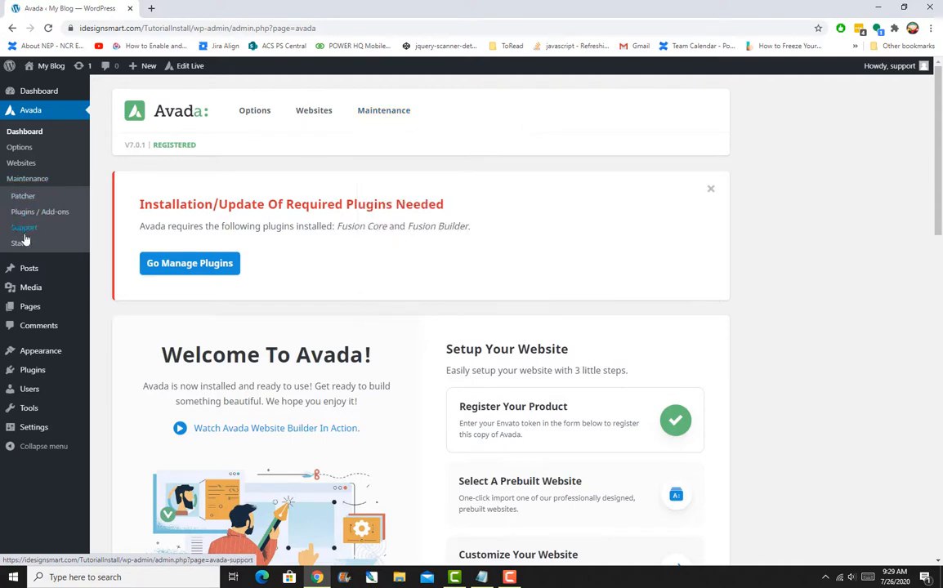
{"action": "mouse_move", "coordinate": [39, 213]}
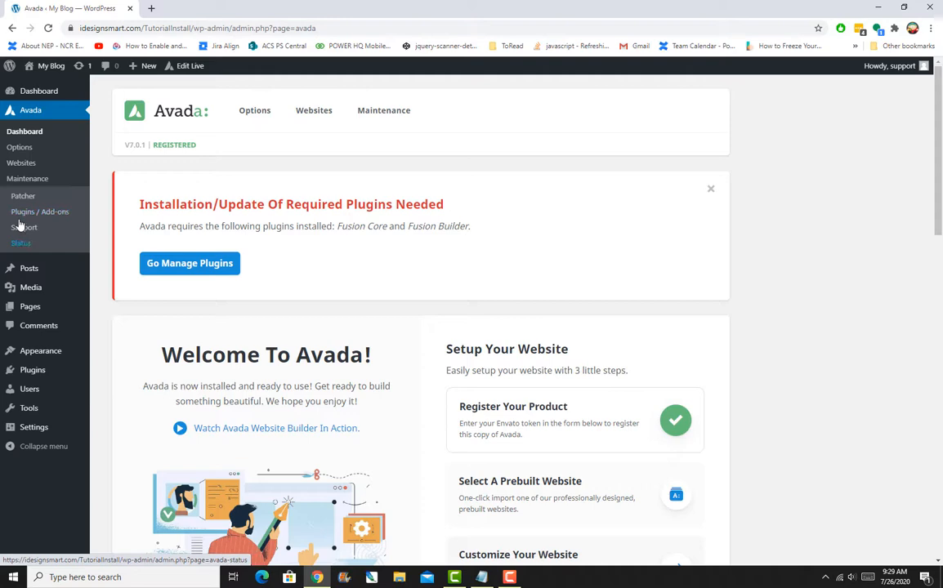
{"action": "left_click", "coordinate": [383, 111]}
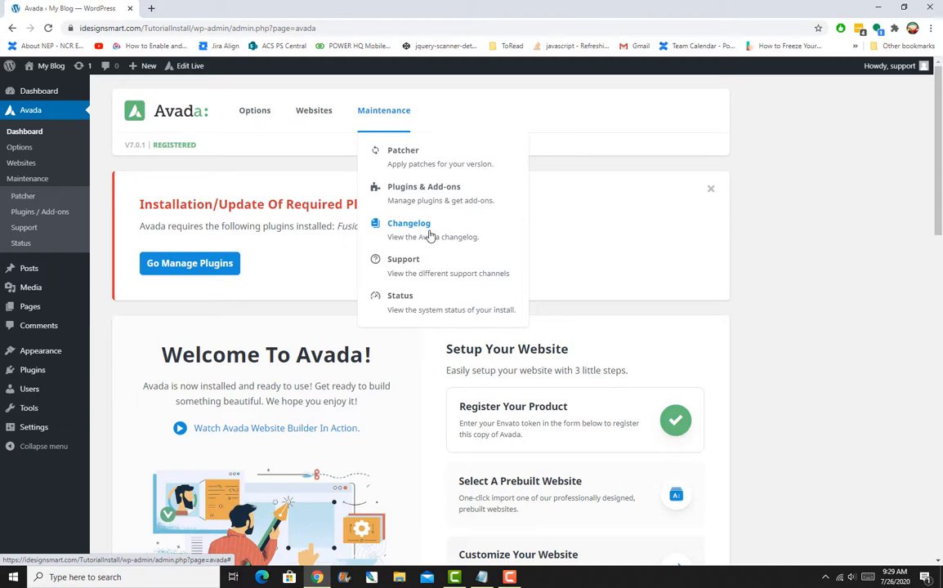
{"action": "mouse_move", "coordinate": [428, 193]}
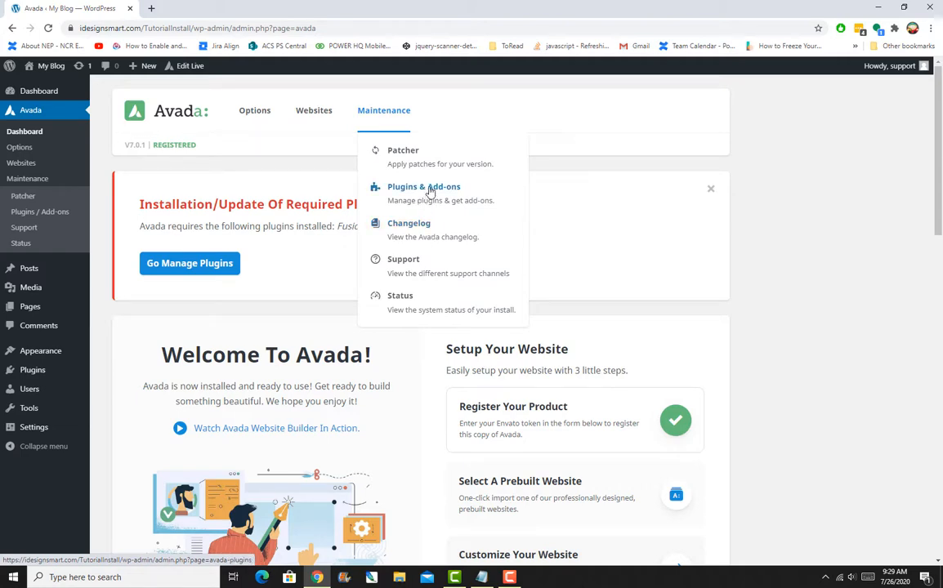
{"action": "mouse_move", "coordinate": [416, 222]}
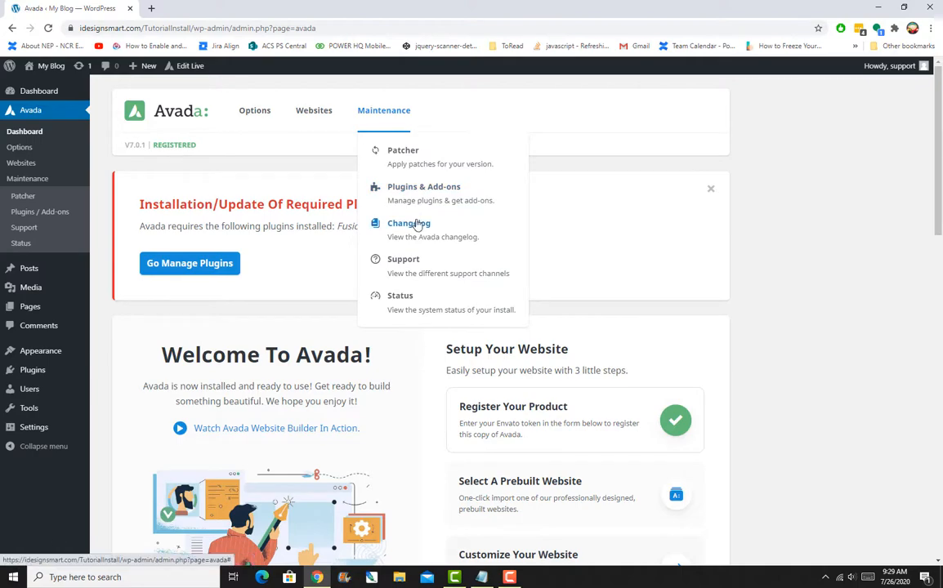
{"action": "mouse_move", "coordinate": [409, 227]}
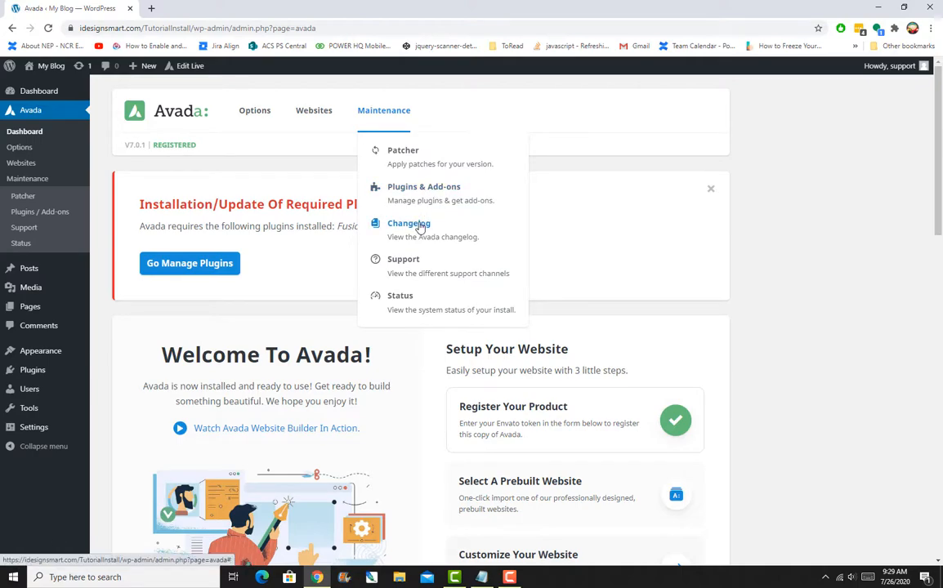
{"action": "scroll", "scroll_direction": "down", "scroll_amount": 3}
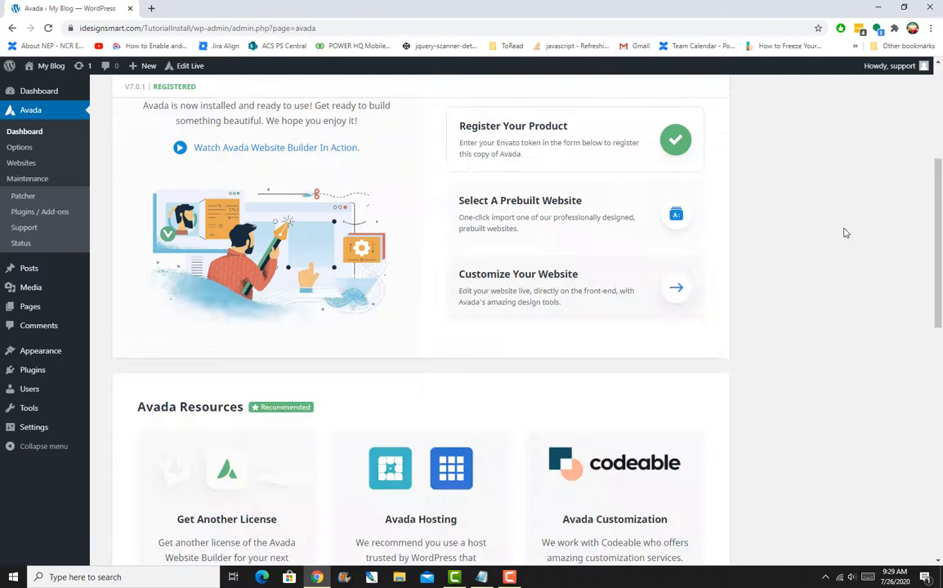
{"action": "scroll", "scroll_direction": "down", "scroll_amount": 3}
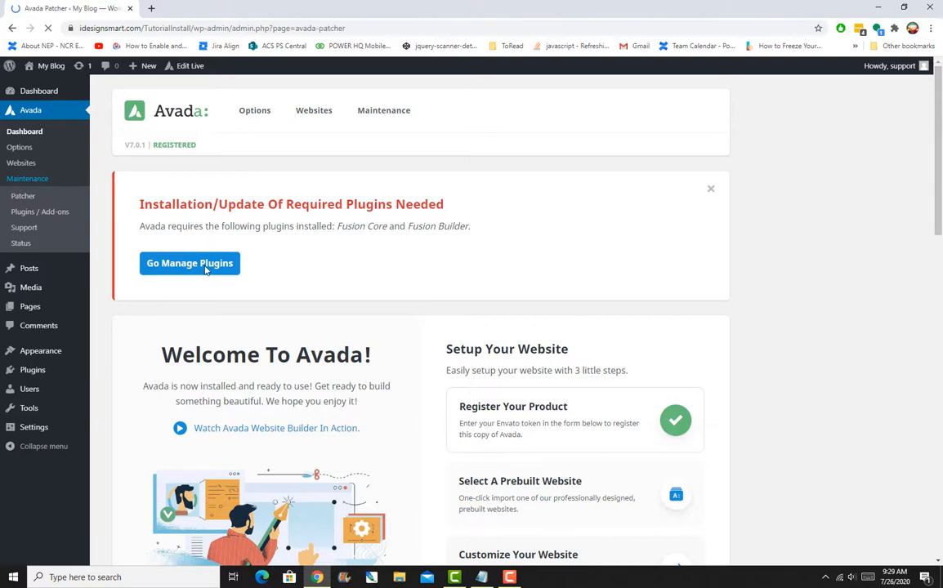
{"action": "left_click", "coordinate": [190, 263]}
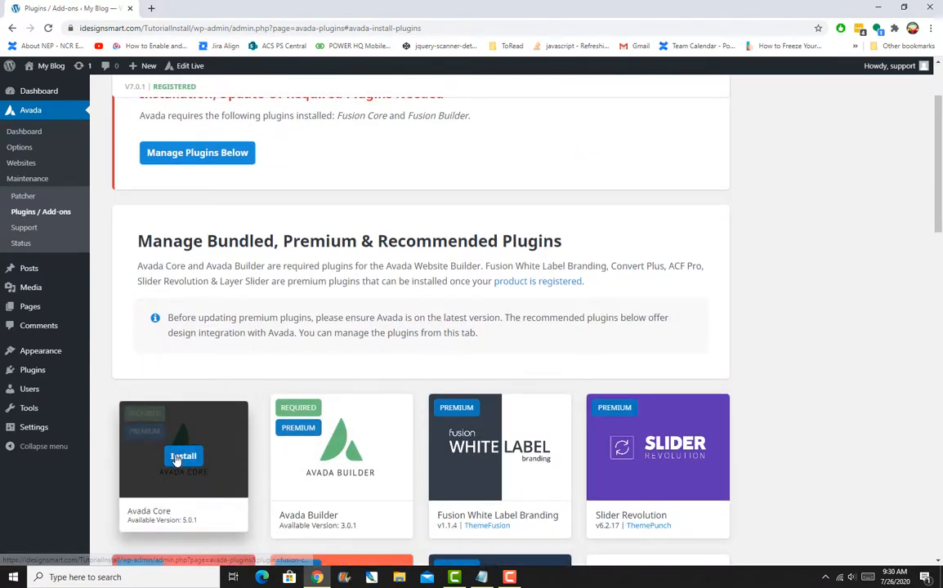
Install the required Avada Core plugin and return to the plugins manager.
{"action": "left_click", "coordinate": [183, 456]}
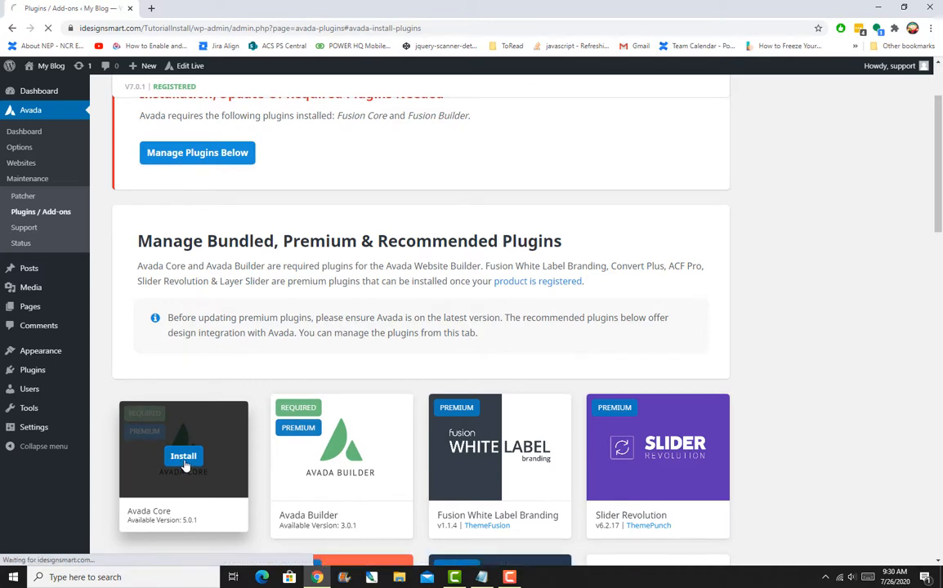
{"action": "left_click", "coordinate": [183, 456]}
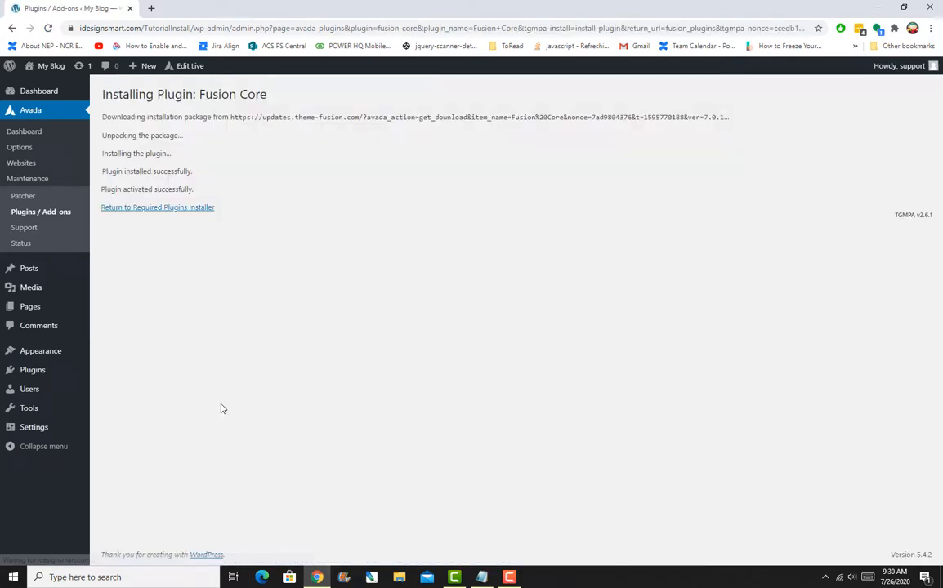
{"action": "left_click", "coordinate": [157, 206]}
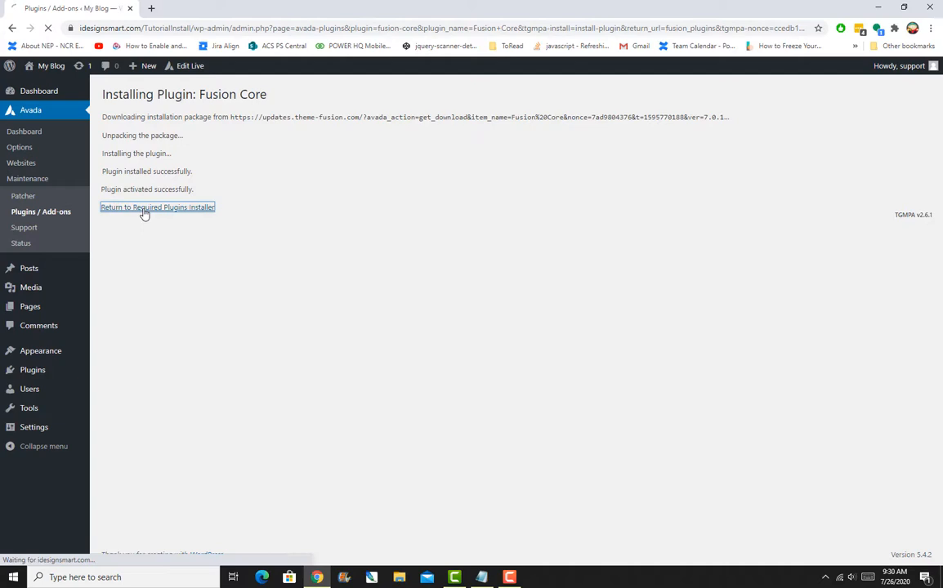
{"action": "left_click", "coordinate": [157, 206]}
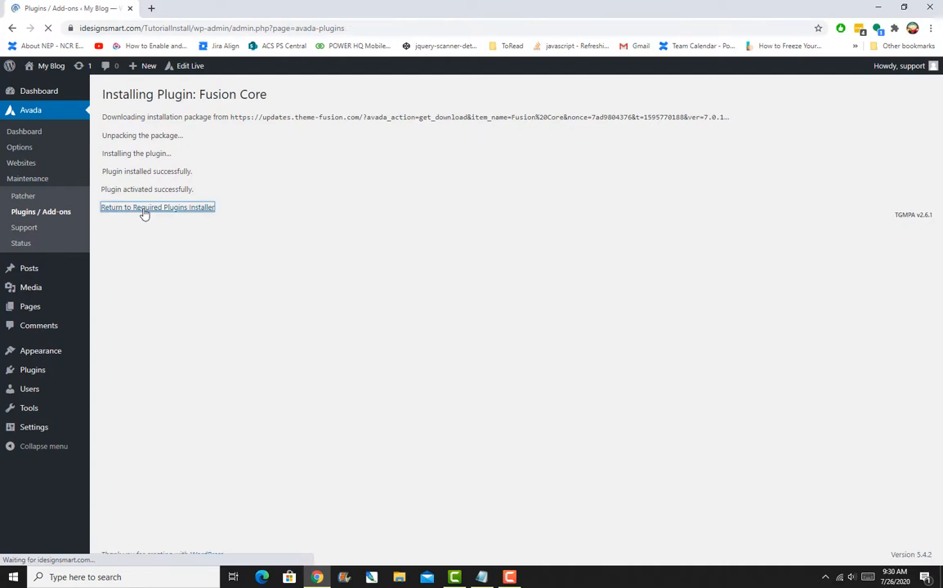
{"action": "left_click", "coordinate": [157, 206]}
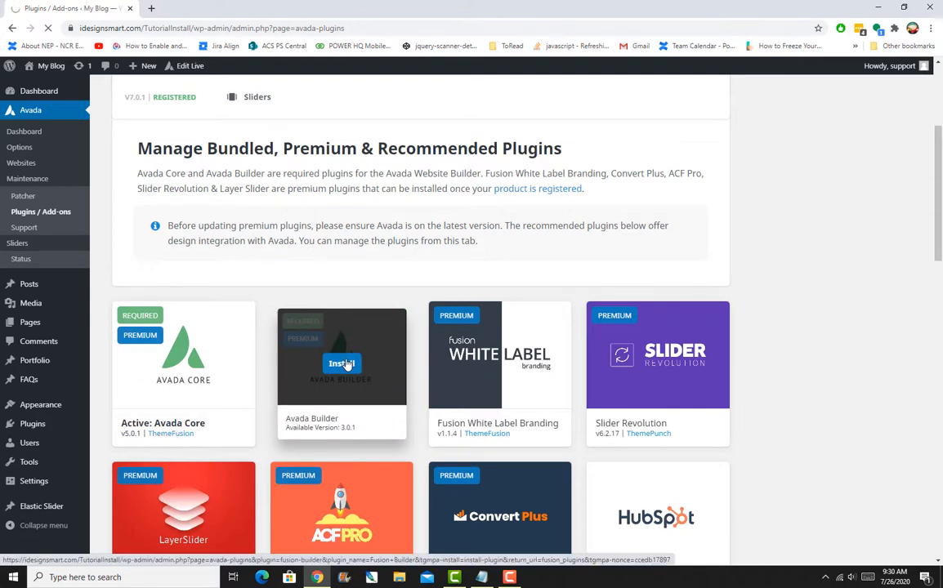
Install the required Avada Builder plugin and return to the plugins manager showing both active.
{"action": "left_click", "coordinate": [341, 363]}
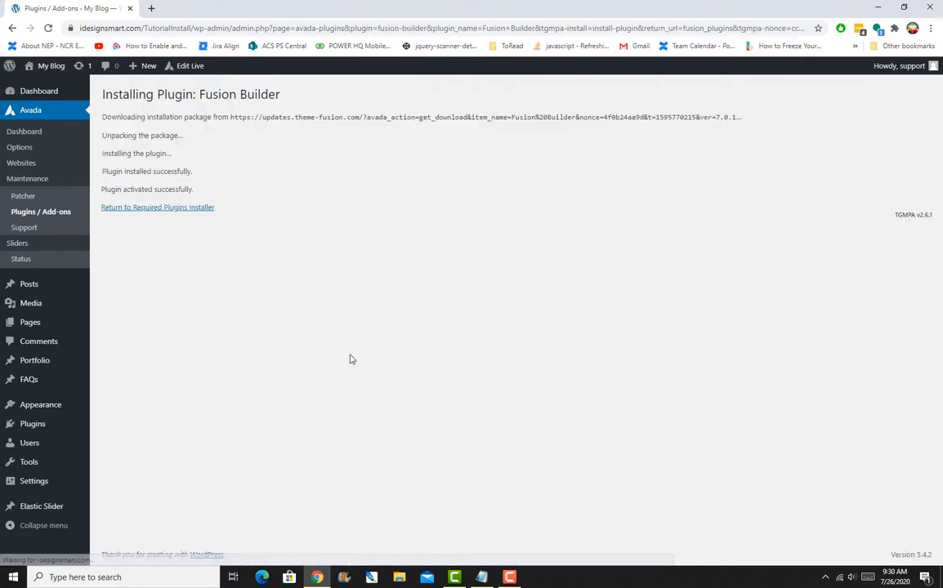
{"action": "left_click", "coordinate": [157, 206]}
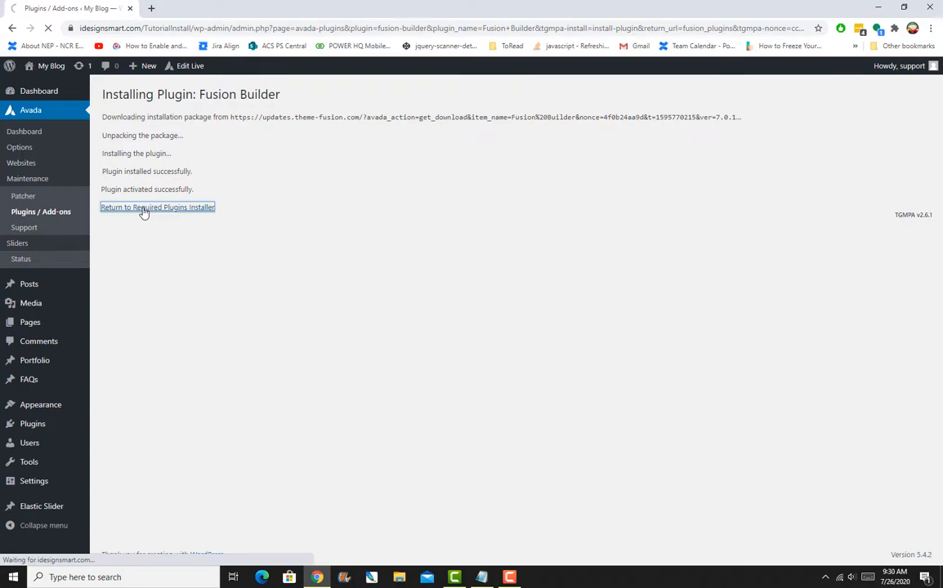
{"action": "left_click", "coordinate": [157, 206]}
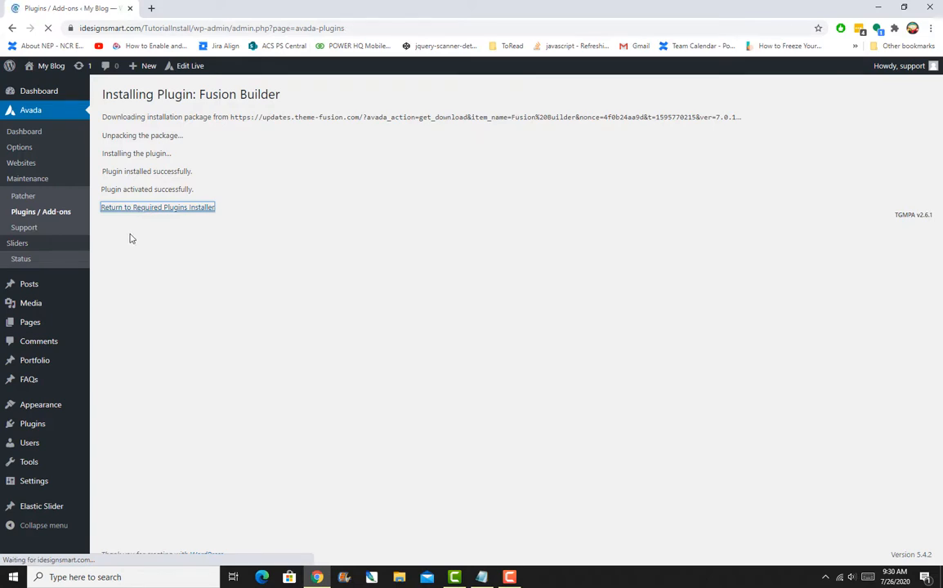
{"action": "left_click", "coordinate": [157, 206]}
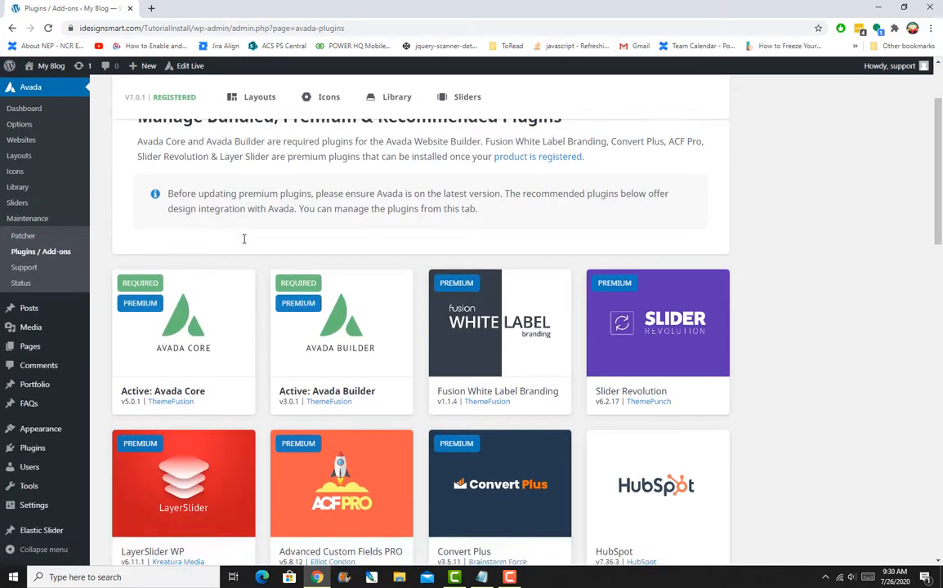
{"action": "scroll", "scroll_direction": "down", "scroll_amount": 3}
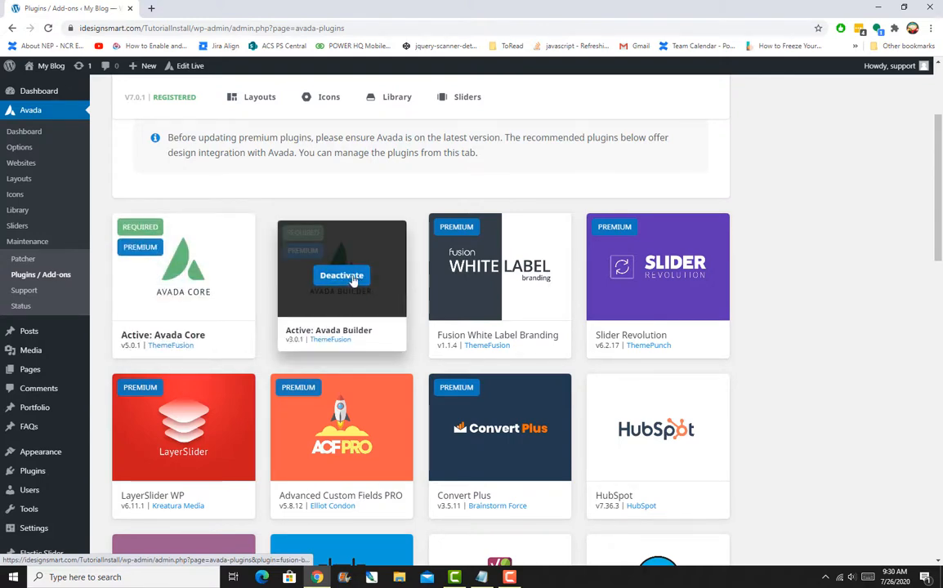
{"action": "mouse_move", "coordinate": [390, 274]}
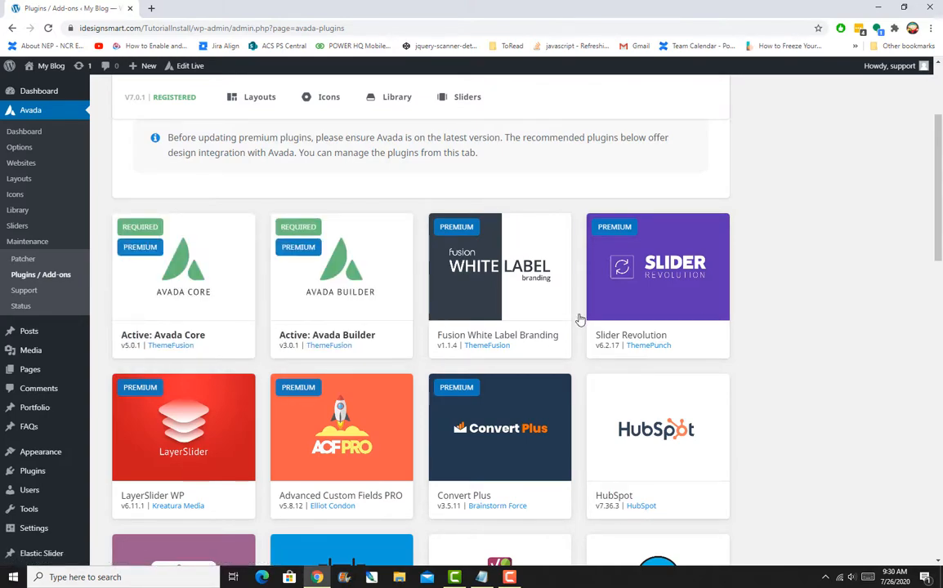
{"action": "mouse_move", "coordinate": [824, 309]}
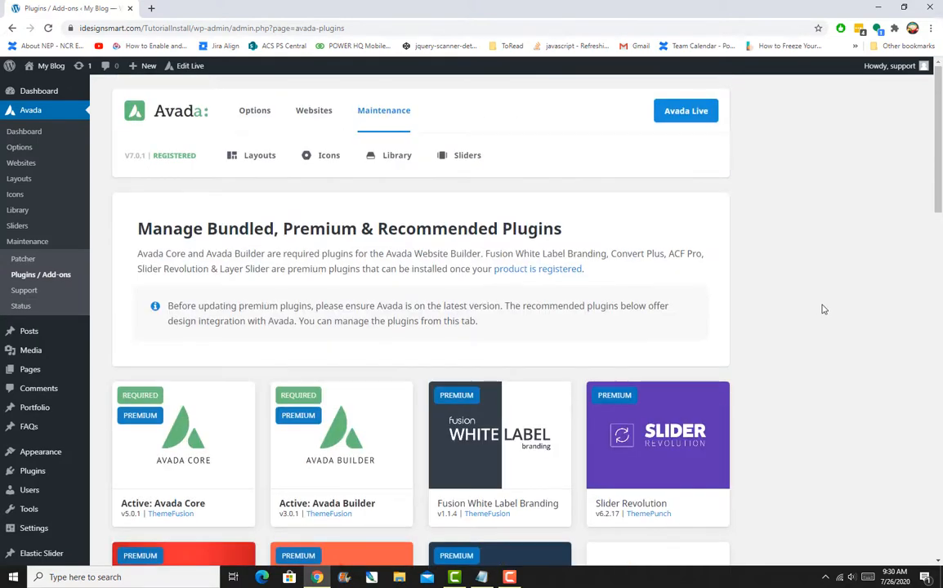
{"action": "mouse_move", "coordinate": [21, 163]}
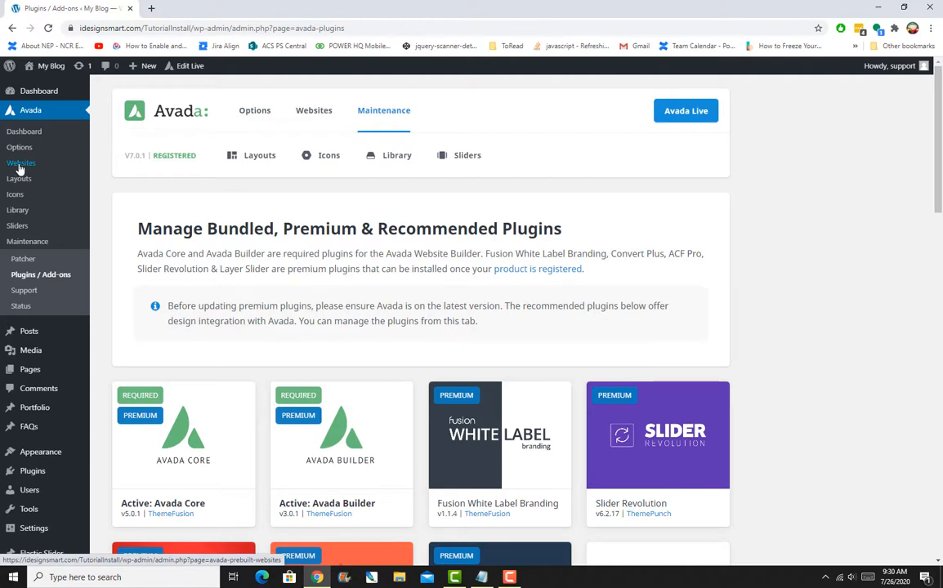
Open Avada > Websites and scroll the prebuilt catalogue down to the Author demo.
{"action": "left_click", "coordinate": [20, 163]}
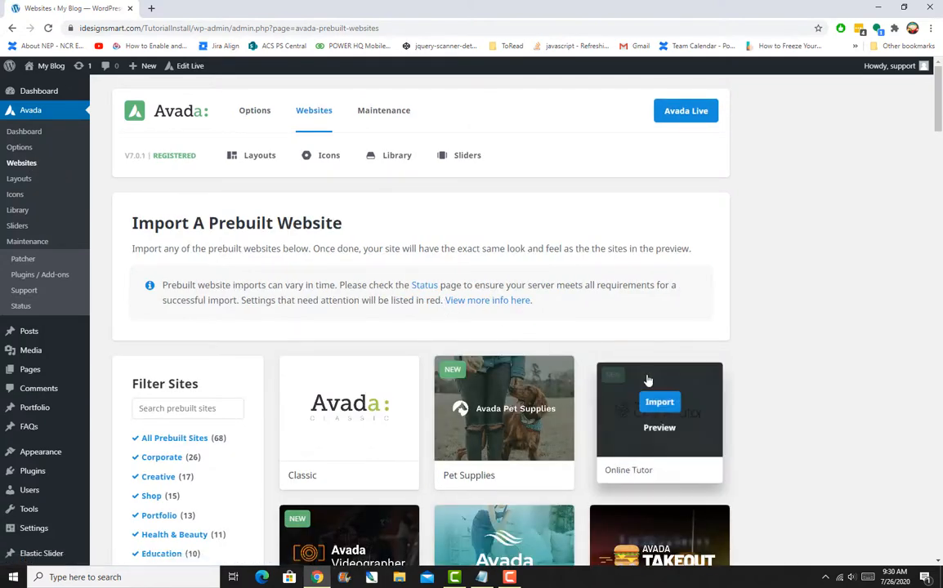
{"action": "scroll", "scroll_direction": "down", "scroll_amount": 3}
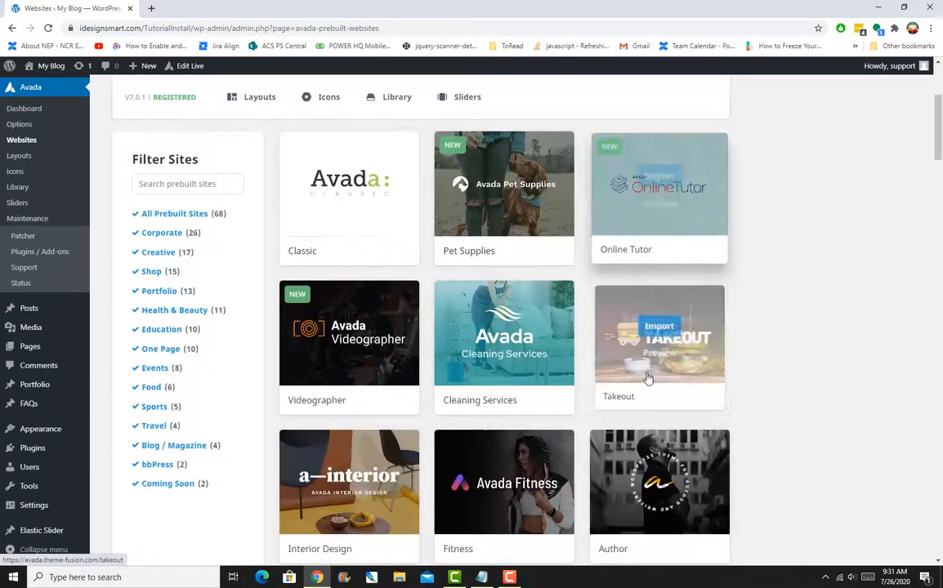
{"action": "scroll", "scroll_direction": "down", "scroll_amount": 3}
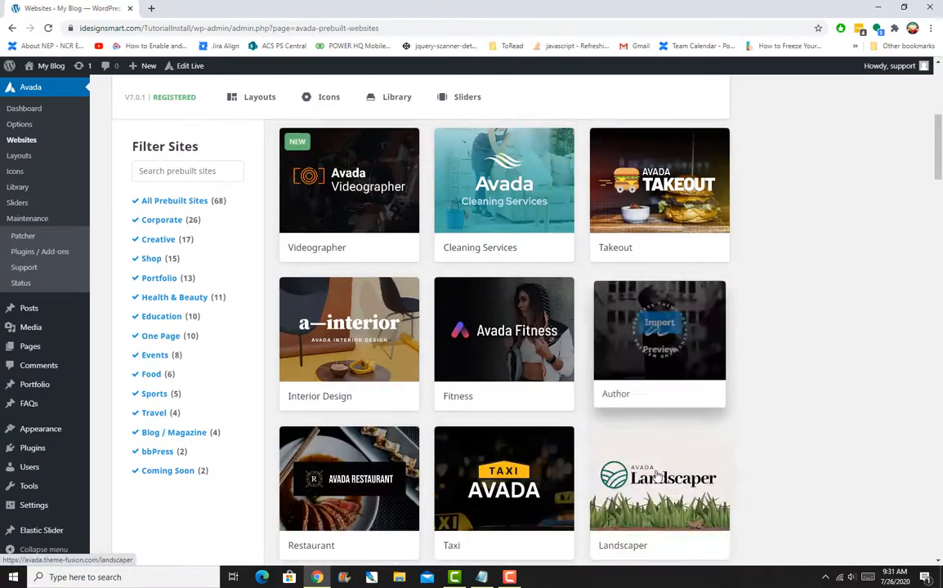
{"action": "scroll", "scroll_direction": "down", "scroll_amount": 3}
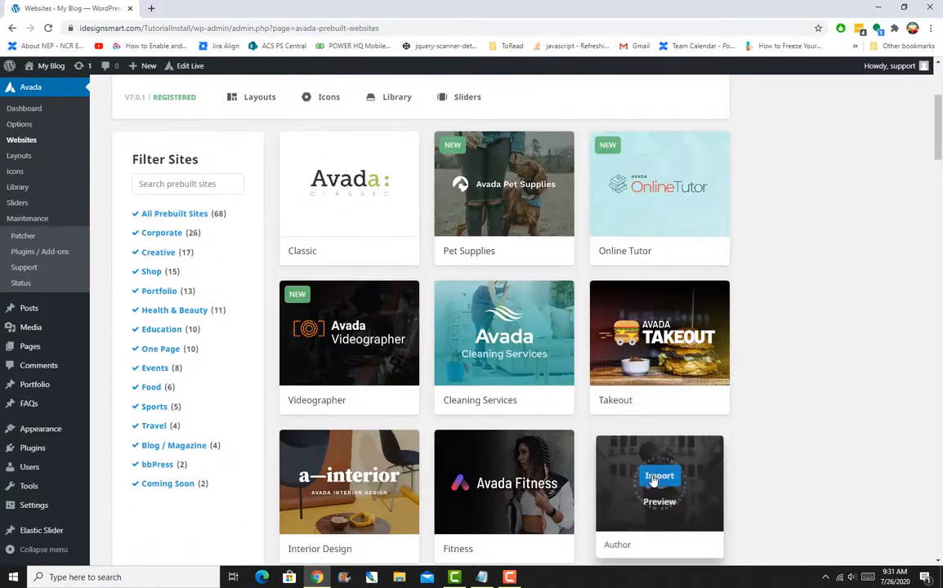
Start the Author import and install/activate WooCommerce, Contact Form 7 and Slider Revolution.
{"action": "left_click", "coordinate": [660, 477]}
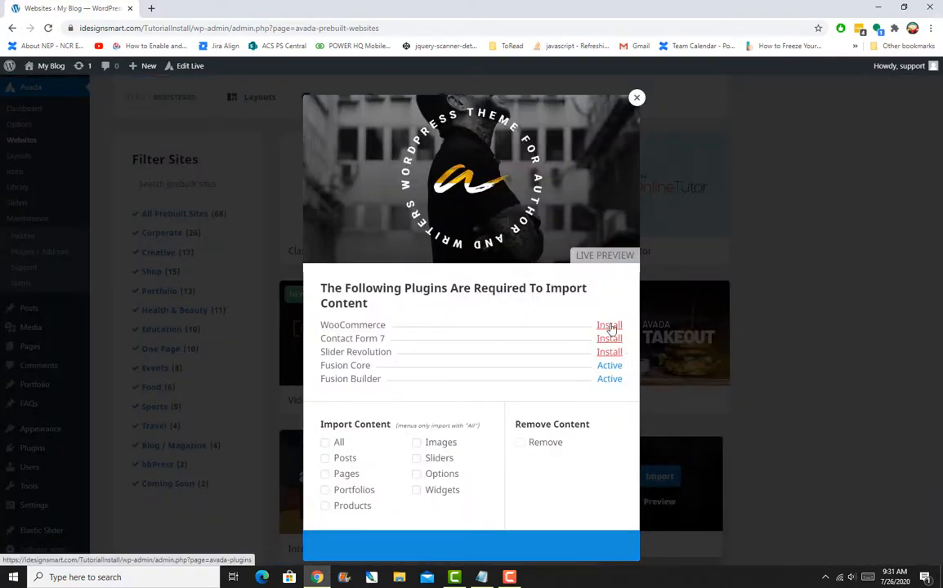
{"action": "left_click", "coordinate": [608, 325]}
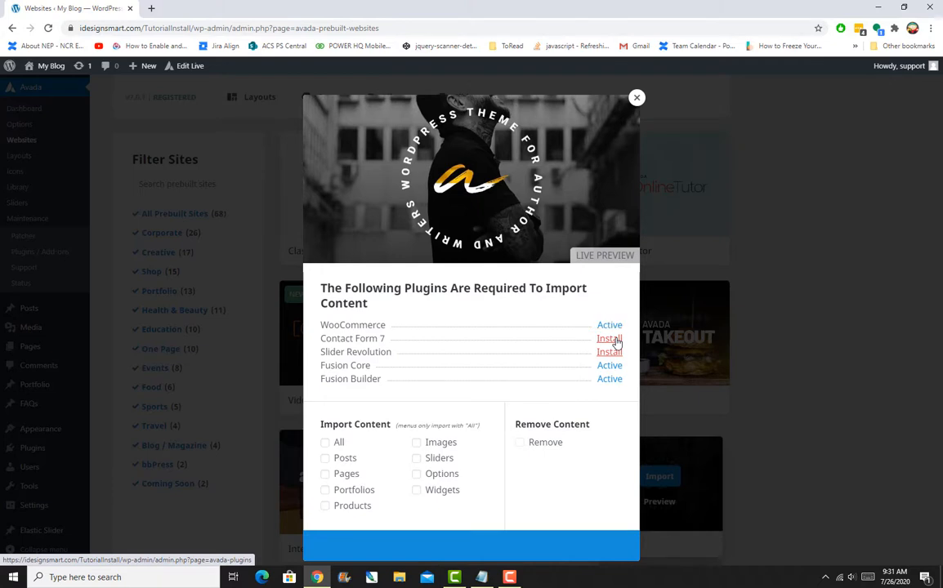
{"action": "left_click", "coordinate": [610, 338]}
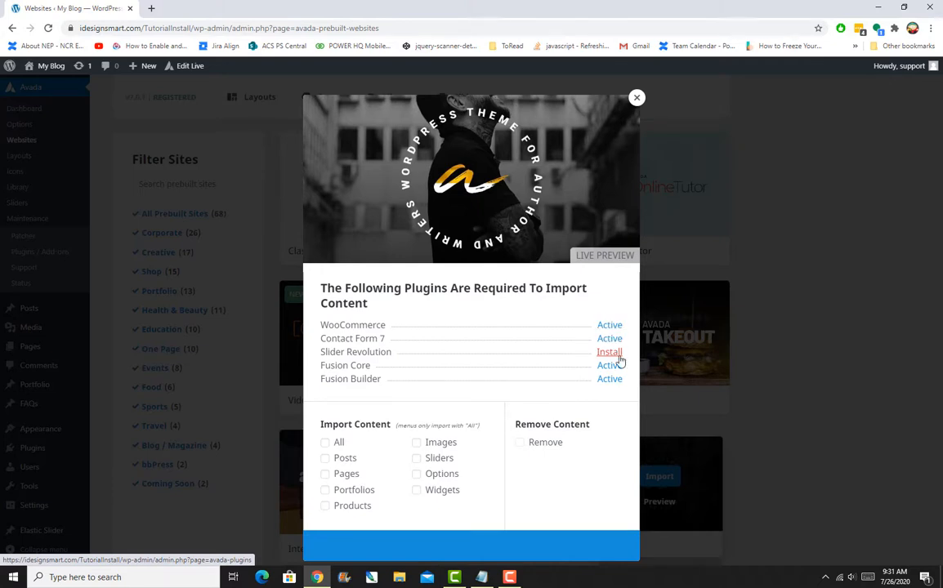
{"action": "left_click", "coordinate": [610, 351]}
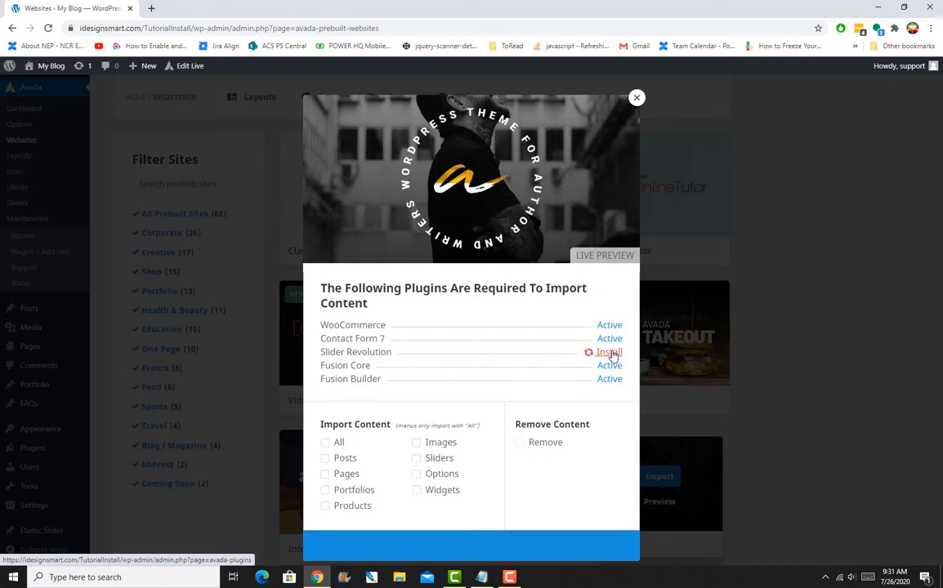
{"action": "left_click", "coordinate": [608, 353]}
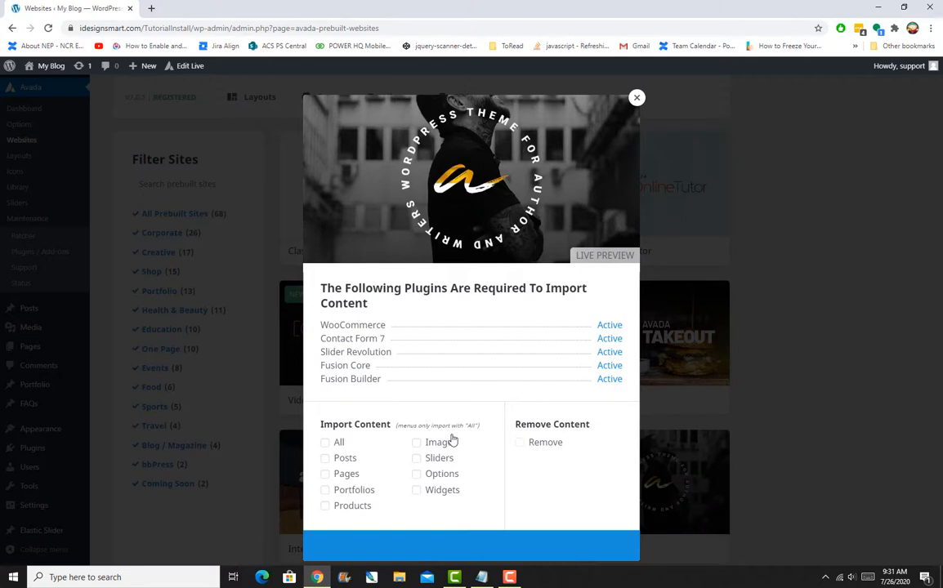
Select all demo content, run the import and accept the warning to proceed.
{"action": "left_click", "coordinate": [325, 441]}
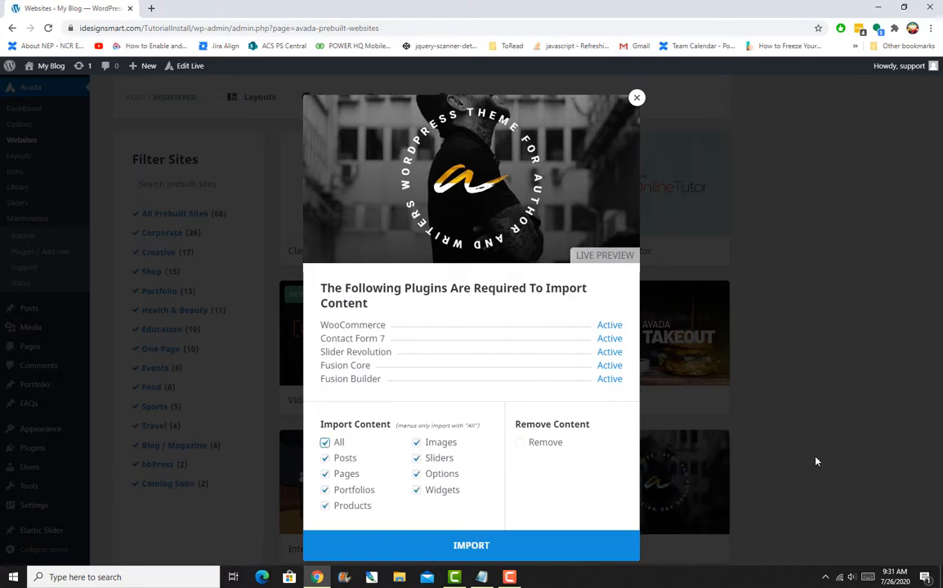
{"action": "left_click", "coordinate": [471, 546]}
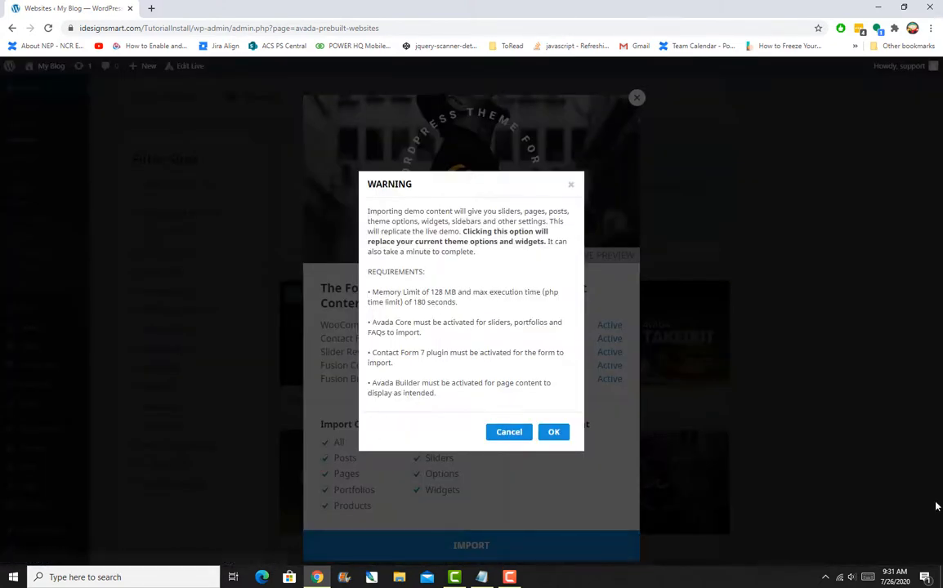
{"action": "left_click", "coordinate": [553, 432]}
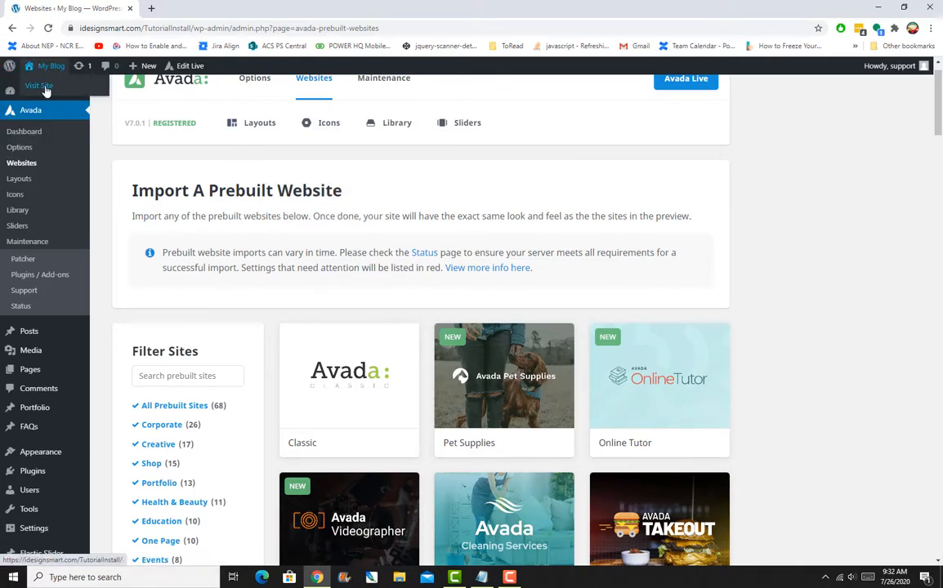
Visit the live site and scroll the homepage showing the imported Author demo.
{"action": "left_click", "coordinate": [39, 85]}
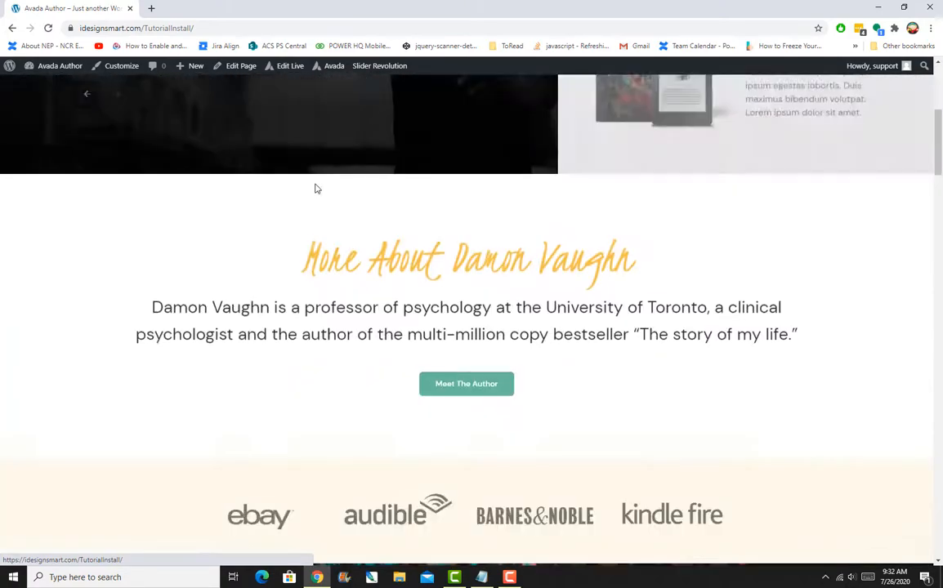
{"action": "scroll", "scroll_direction": "down", "scroll_amount": 3}
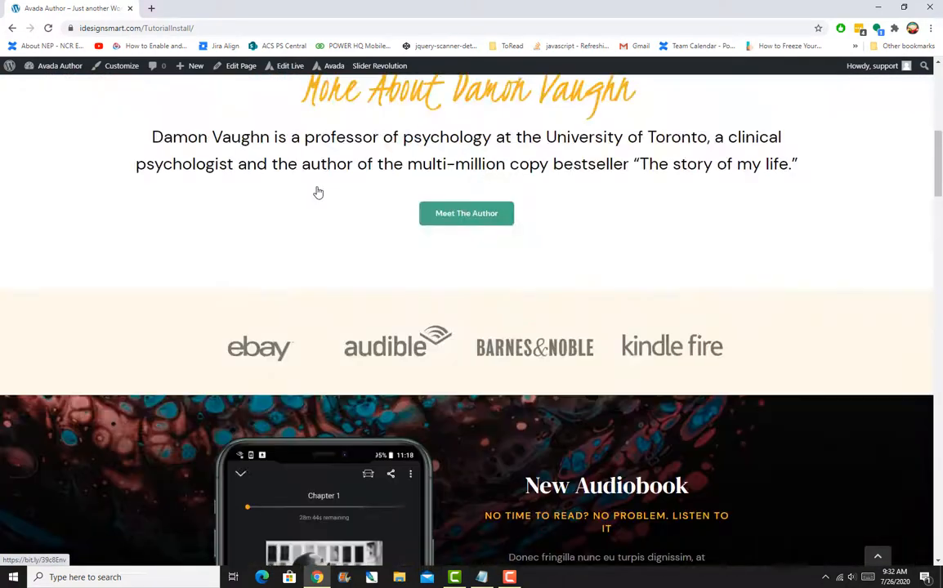
{"action": "scroll", "scroll_direction": "up", "scroll_amount": 3}
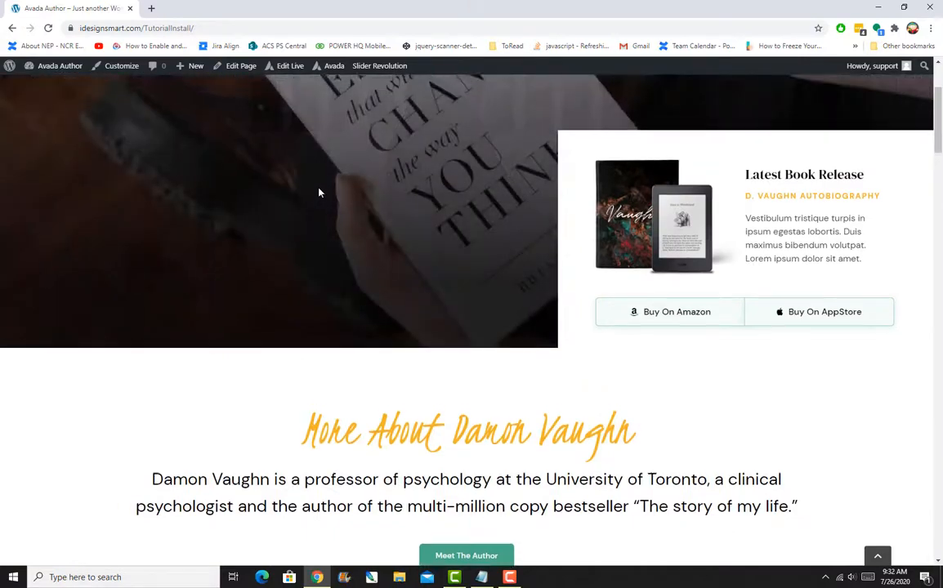